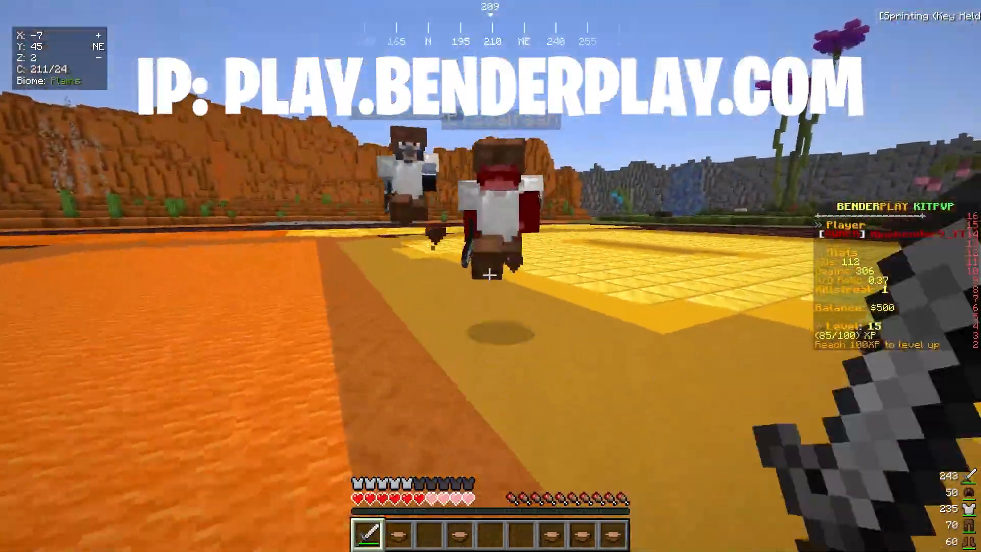
pyautogui.moveTo(491, 262)
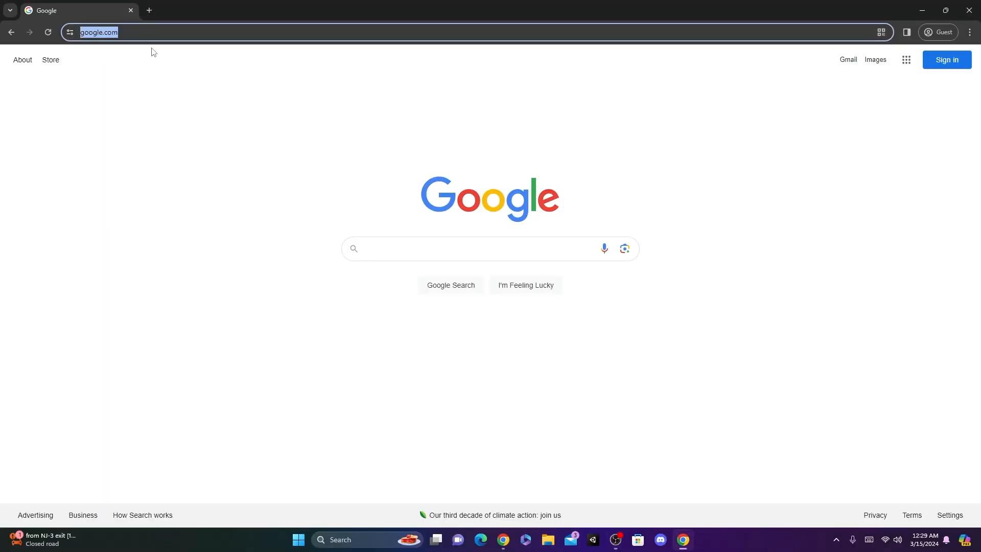
pyautogui.moveTo(147, 270)
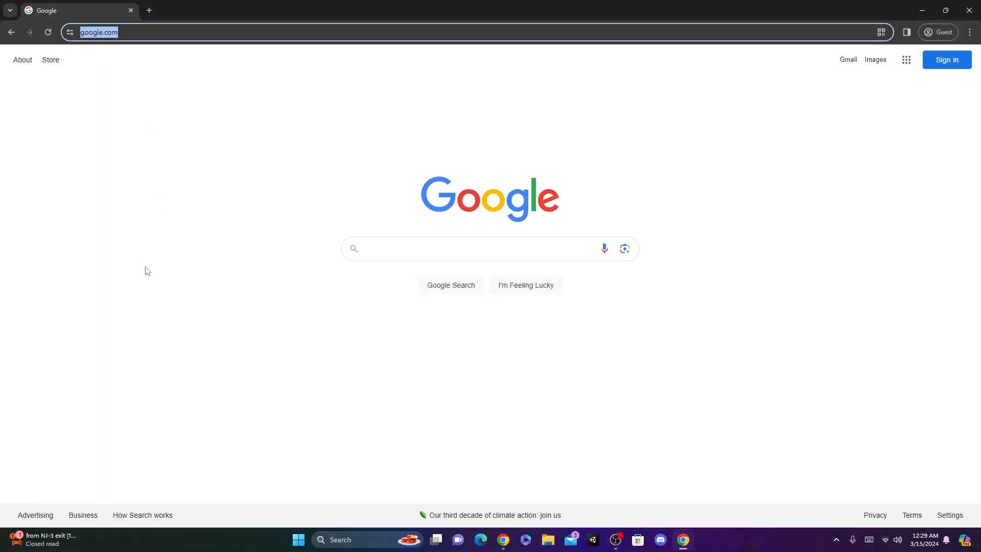
# Step: Go to app.minehut.com in Chrome
pyautogui.write('app.minehut')
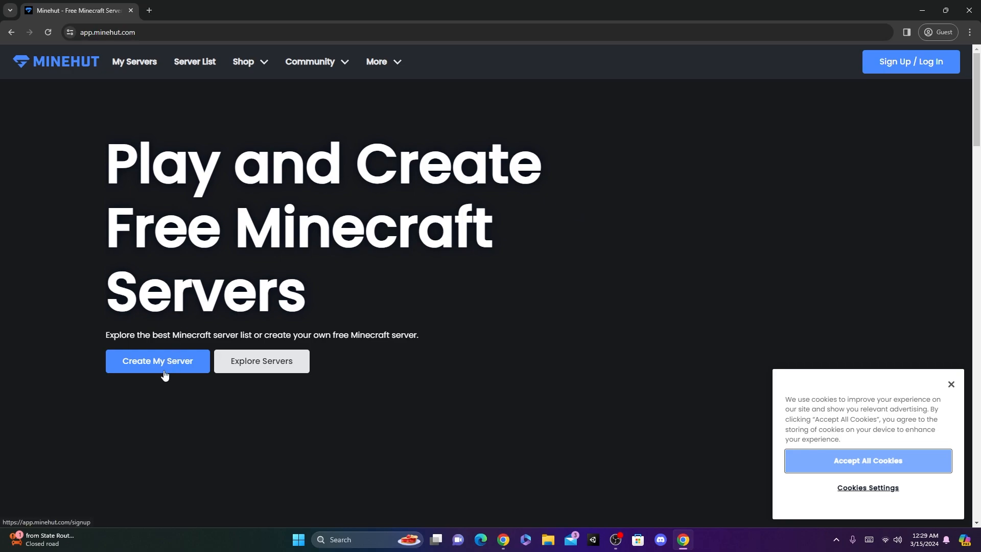
# Step: Sign up for a Minehut account and continue after email verification
pyautogui.click(157, 361)
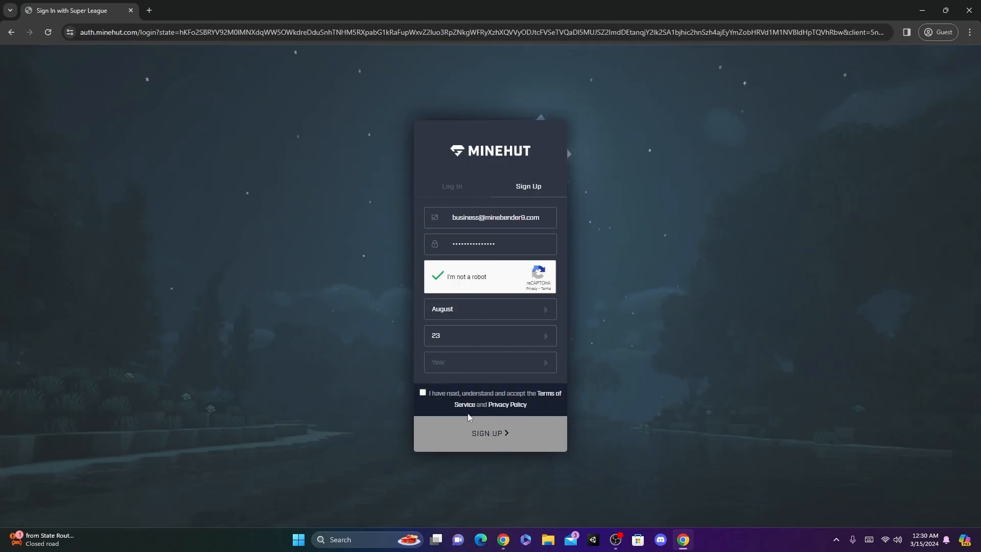
pyautogui.click(490, 433)
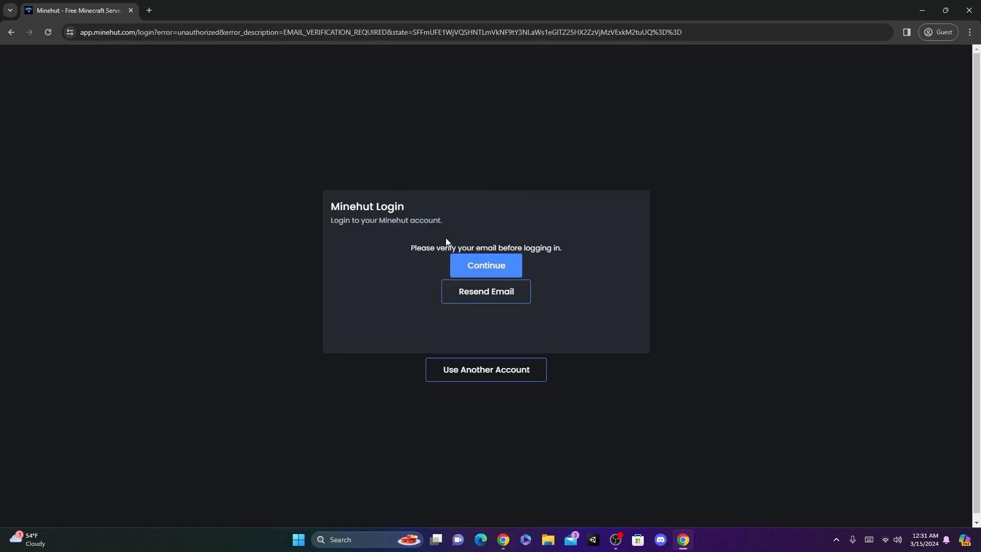
pyautogui.moveTo(391, 234)
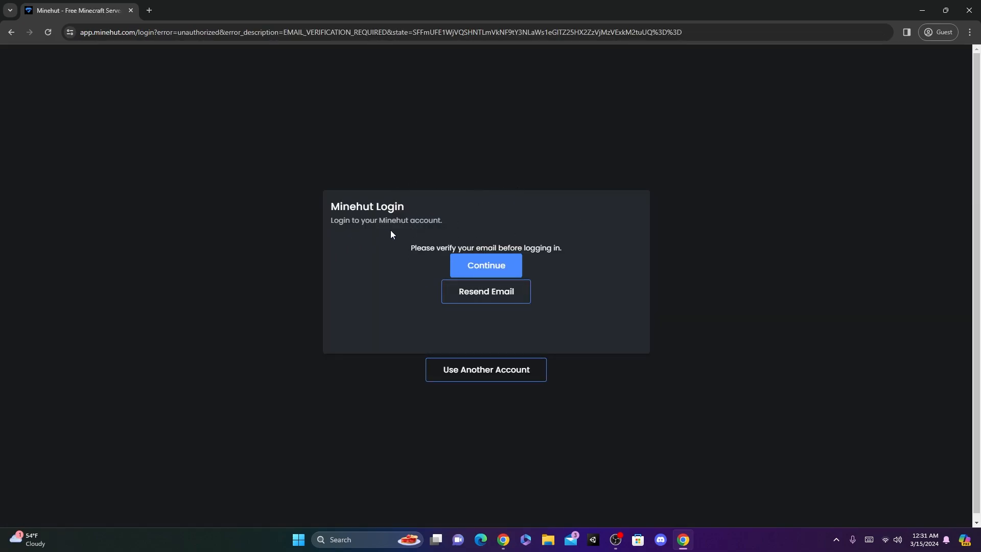
pyautogui.moveTo(434, 239)
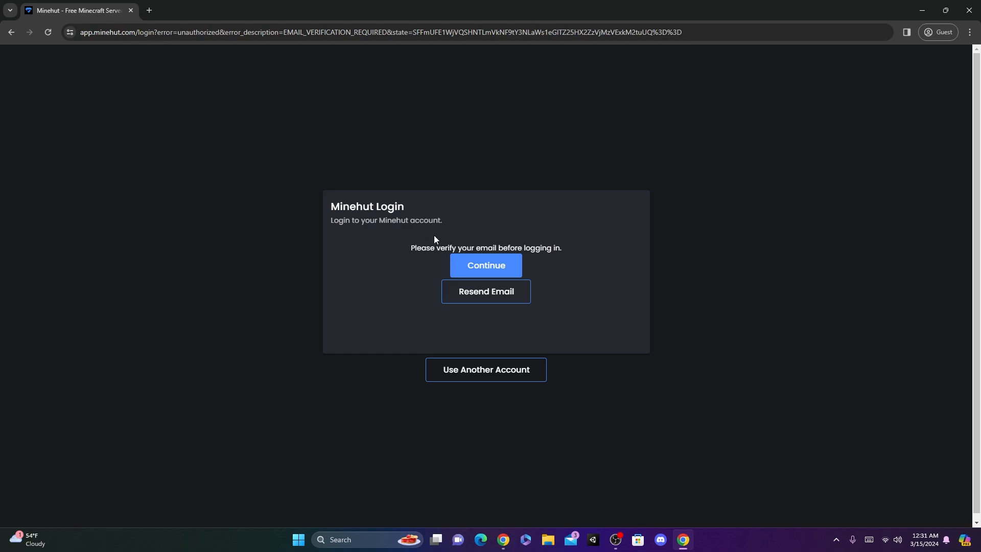
pyautogui.moveTo(493, 269)
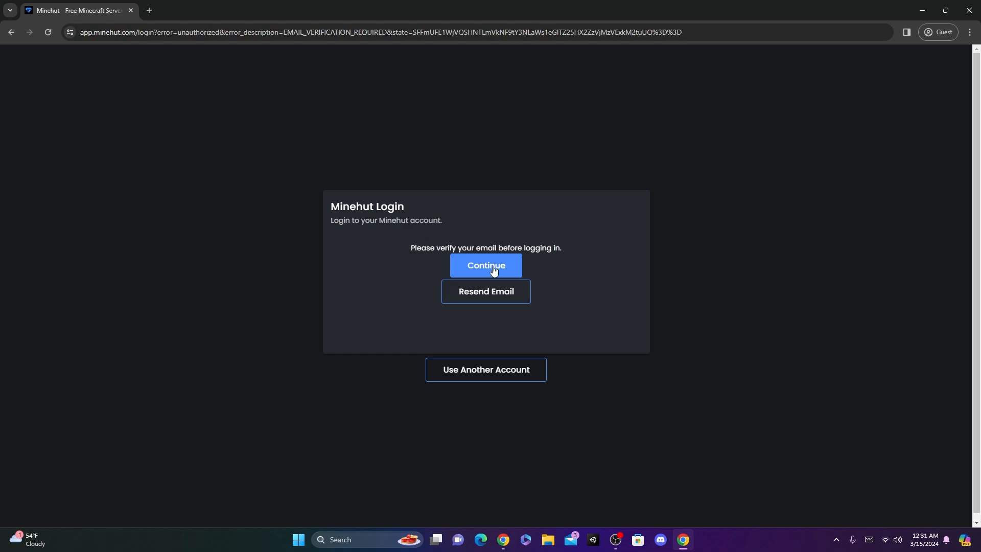
pyautogui.click(485, 265)
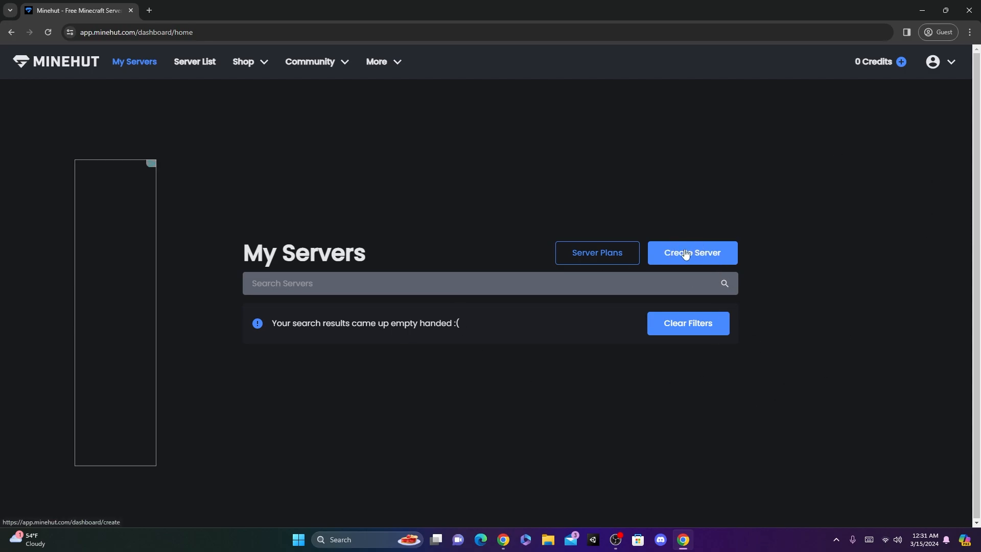
# Step: Create a new server named Minebender9
pyautogui.click(691, 253)
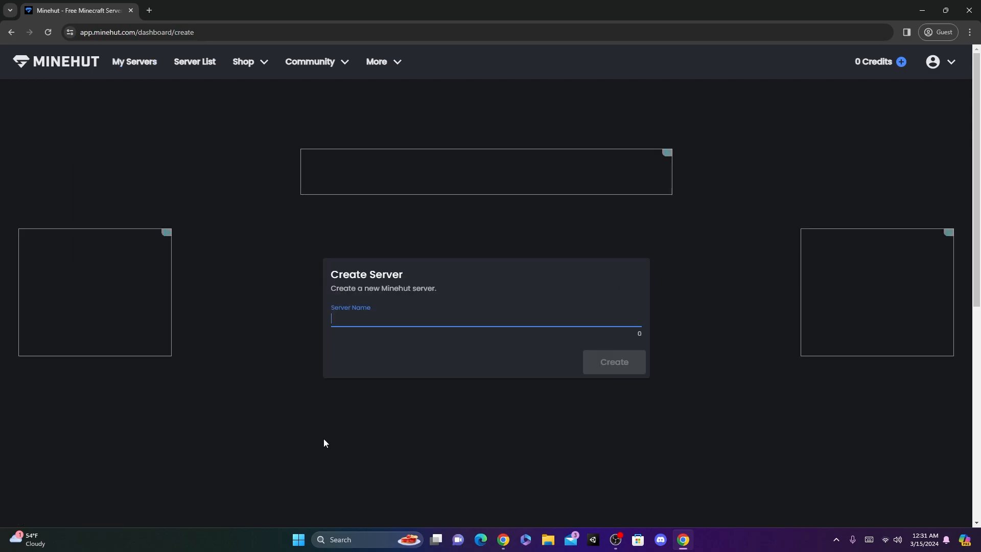
pyautogui.moveTo(276, 315)
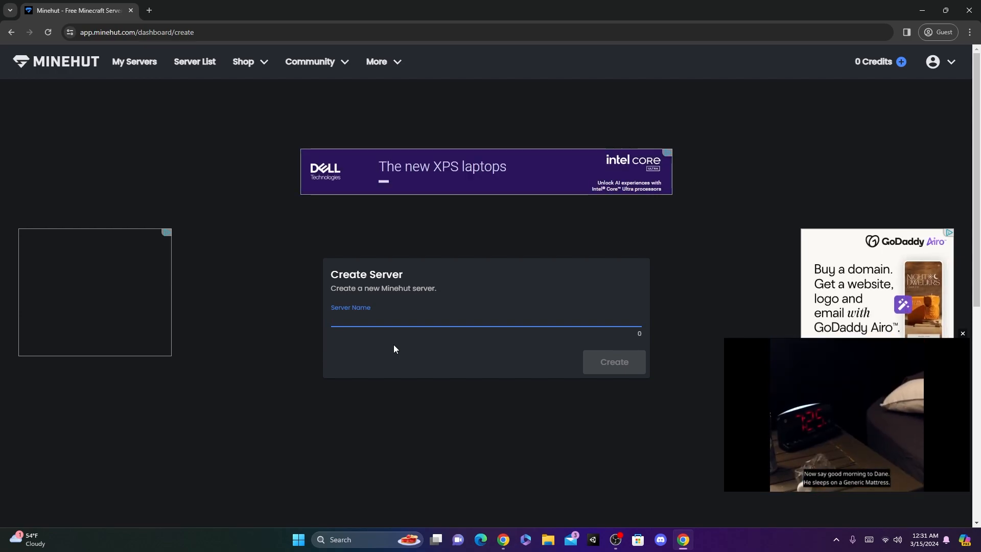
pyautogui.write('Minebender9')
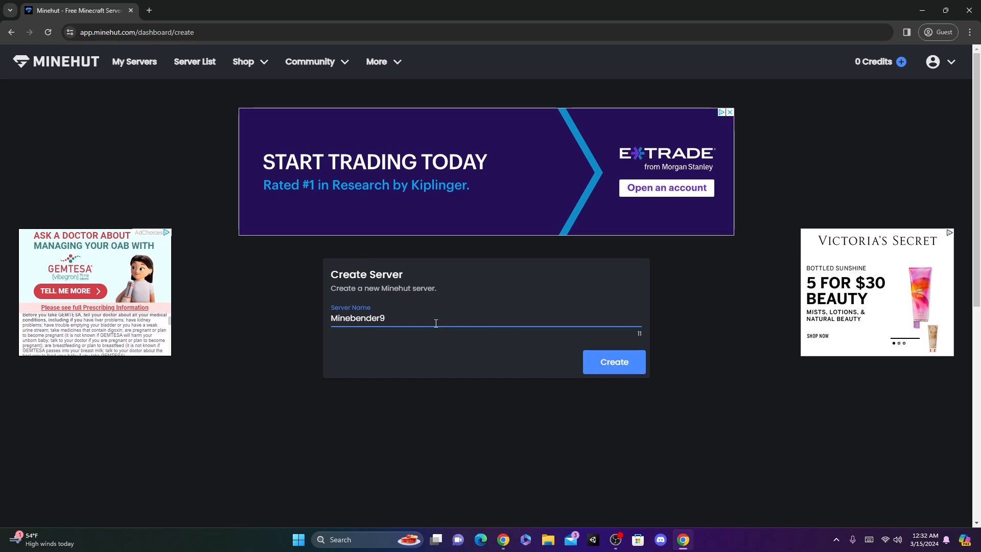
pyautogui.click(612, 361)
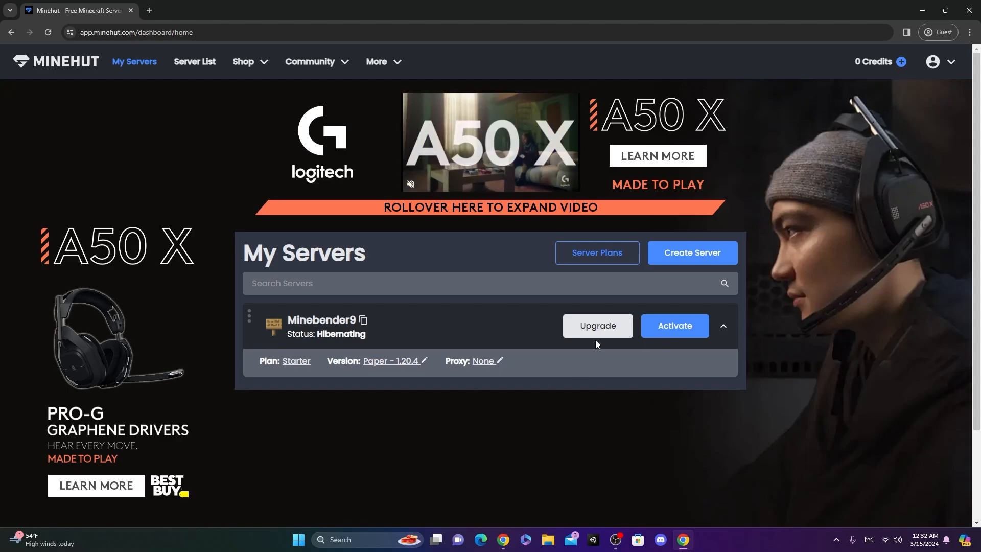
# Step: Activate the hibernating Minebender9 server until it shows Online
pyautogui.click(673, 325)
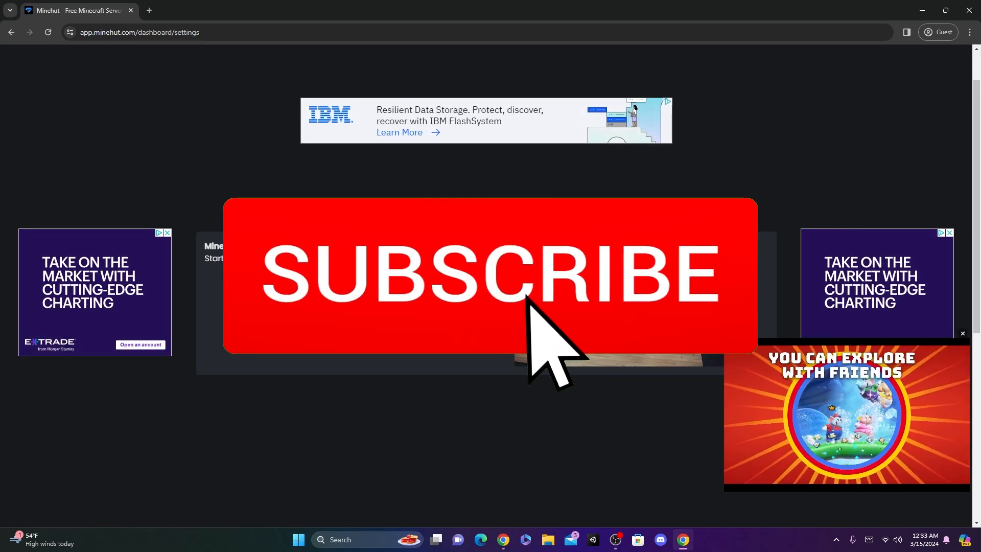
pyautogui.click(490, 275)
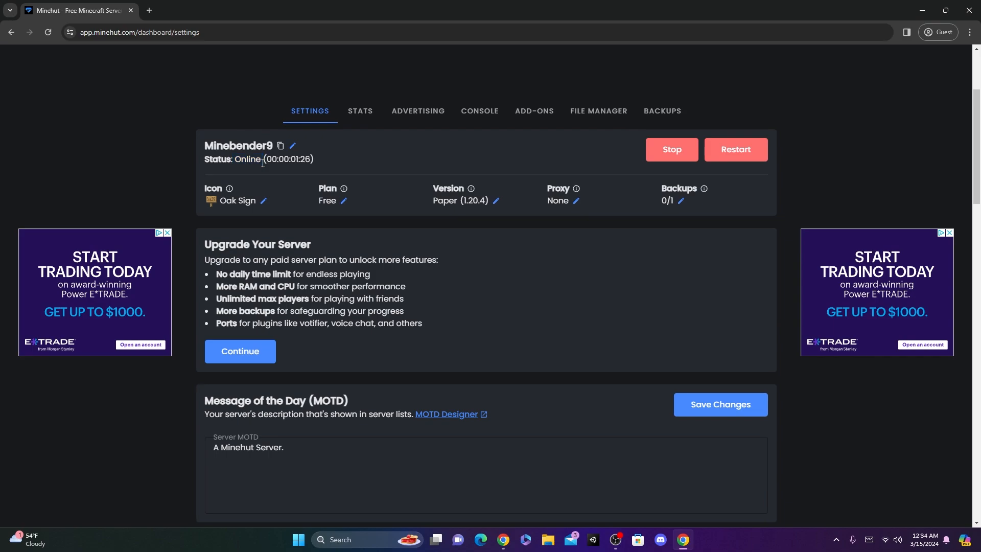
pyautogui.moveTo(736, 148)
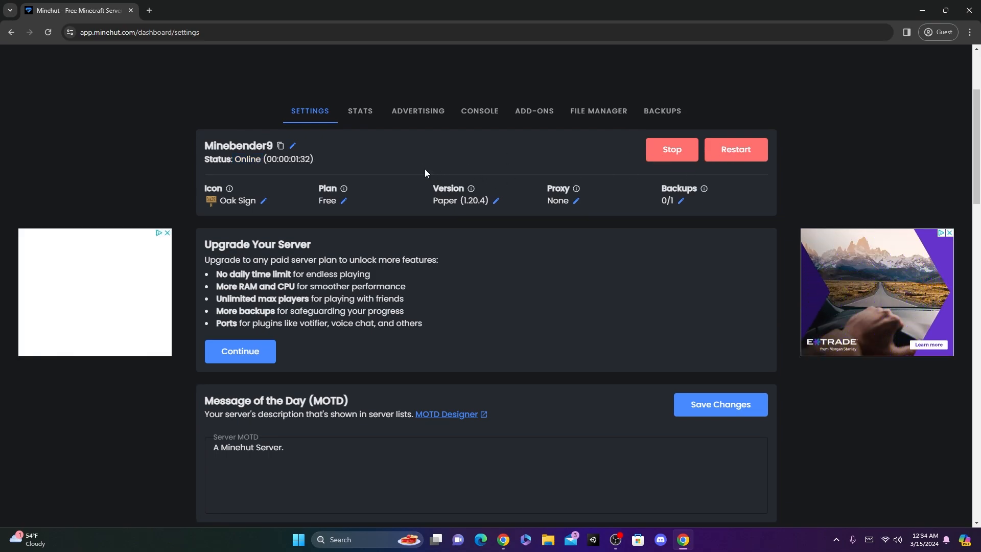
pyautogui.moveTo(279, 146)
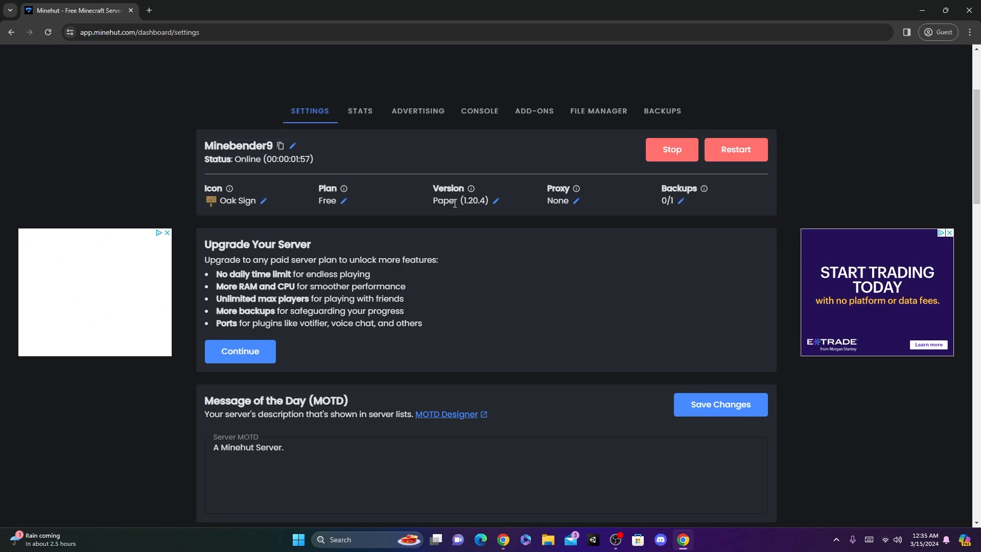
pyautogui.moveTo(482, 206)
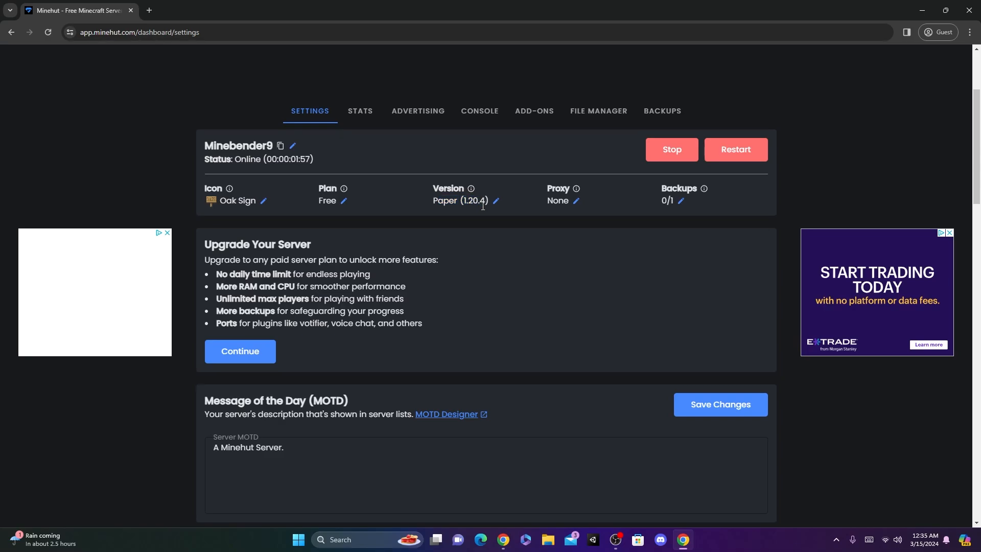
pyautogui.click(494, 201)
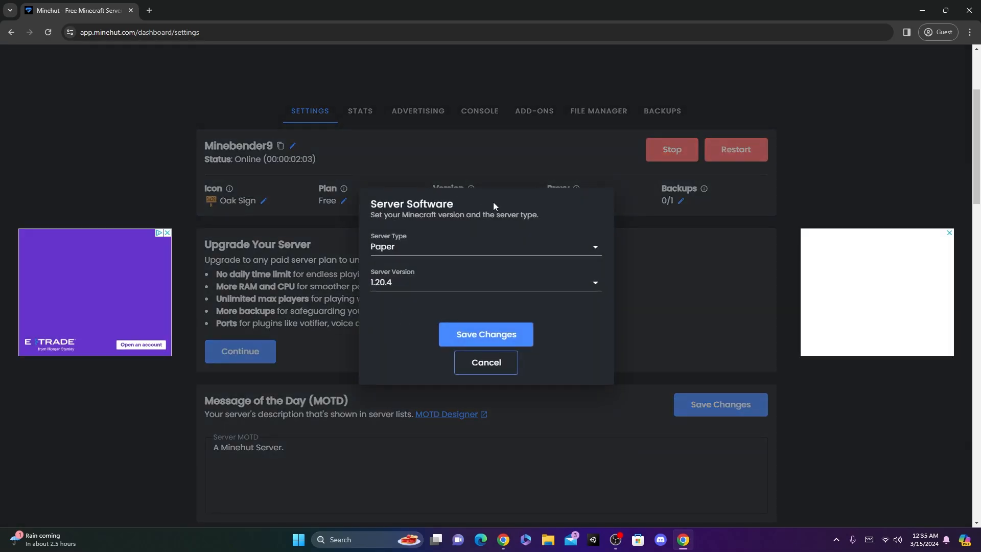
pyautogui.click(485, 282)
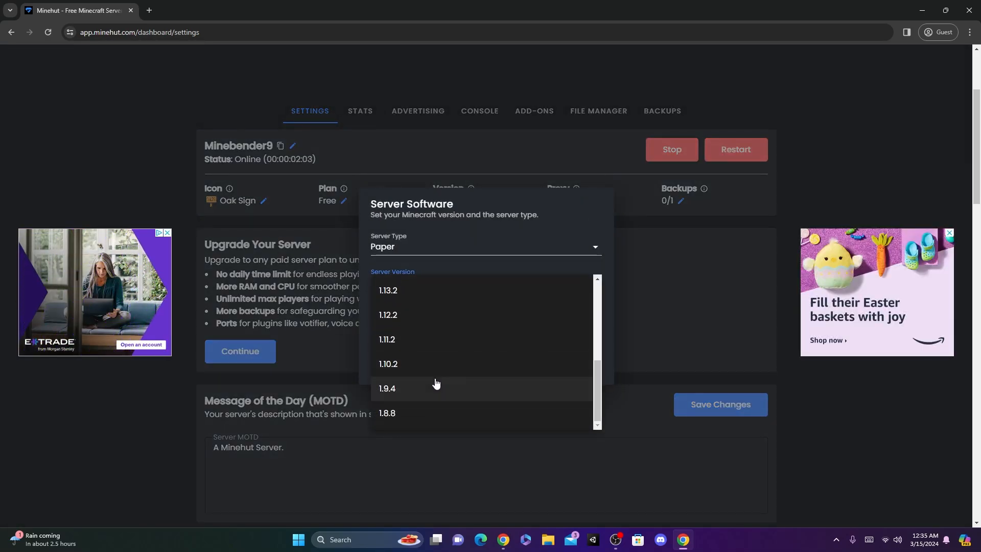
pyautogui.click(485, 246)
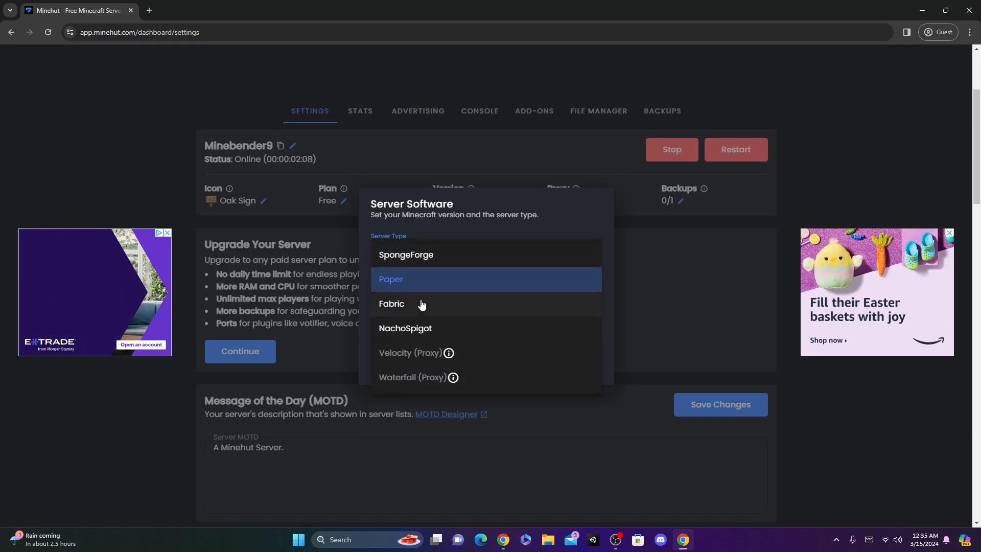
pyautogui.click(390, 279)
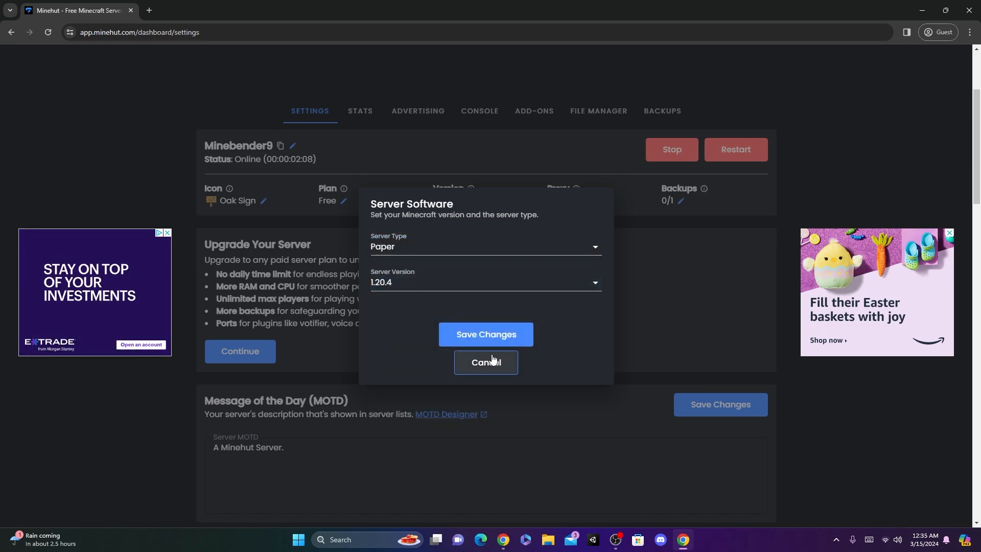
pyautogui.click(485, 362)
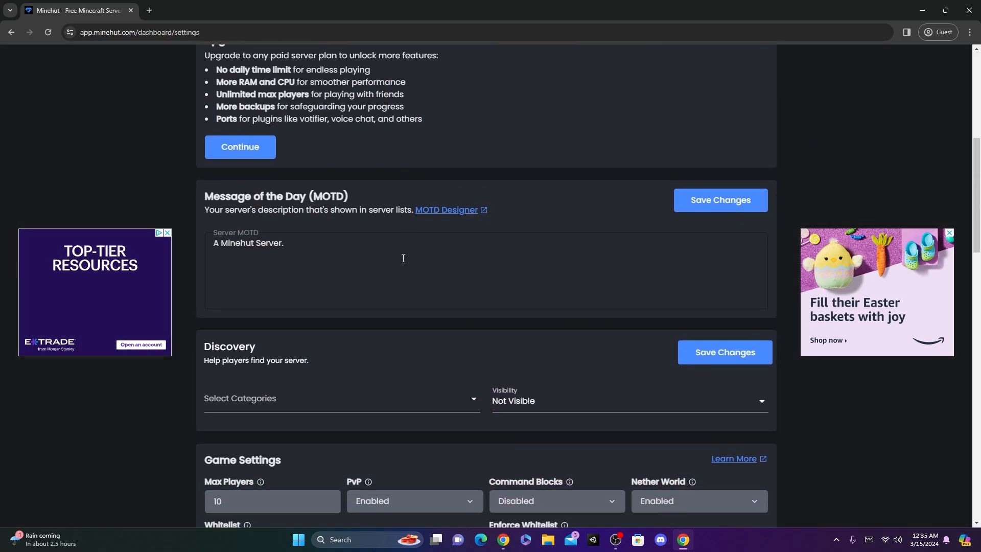
# Step: Set the MOTD to 'Test for a video' and view the MOTD Designer tab
pyautogui.tripleClick(248, 243)
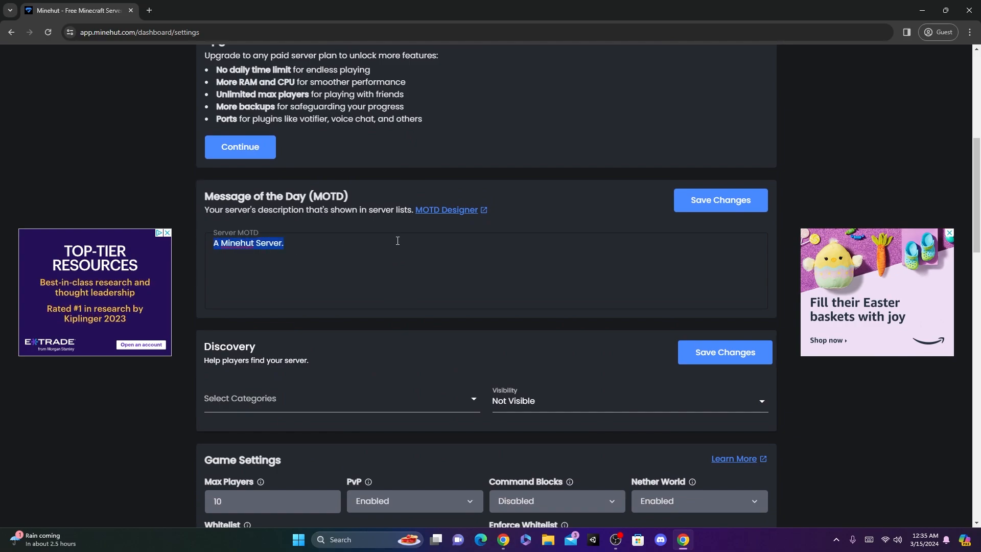
pyautogui.write('Test for a v')
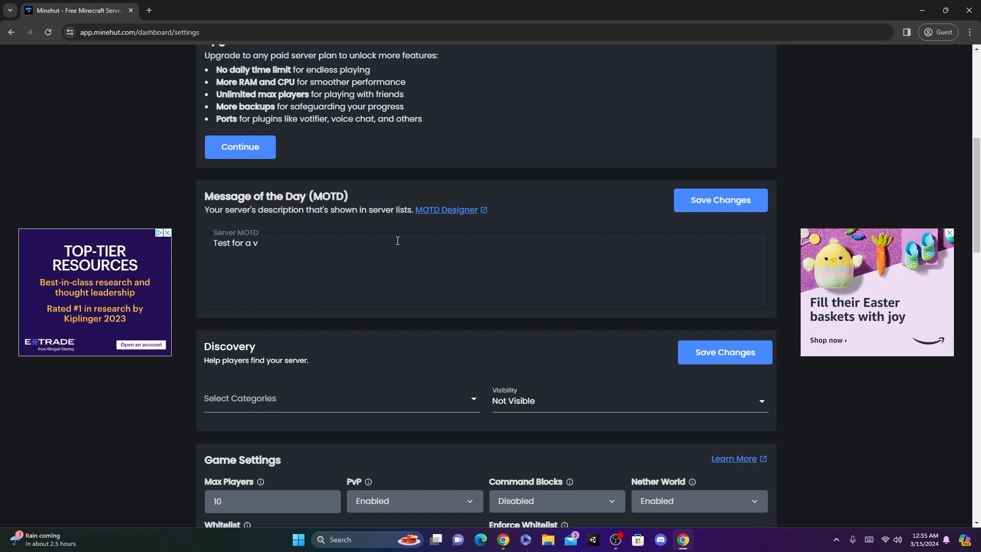
pyautogui.write('ideo')
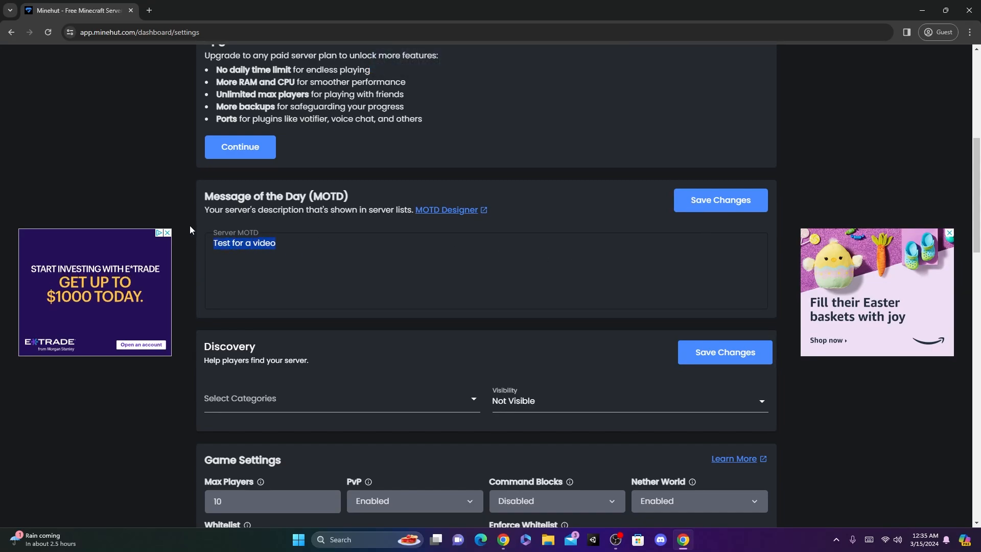
pyautogui.click(446, 209)
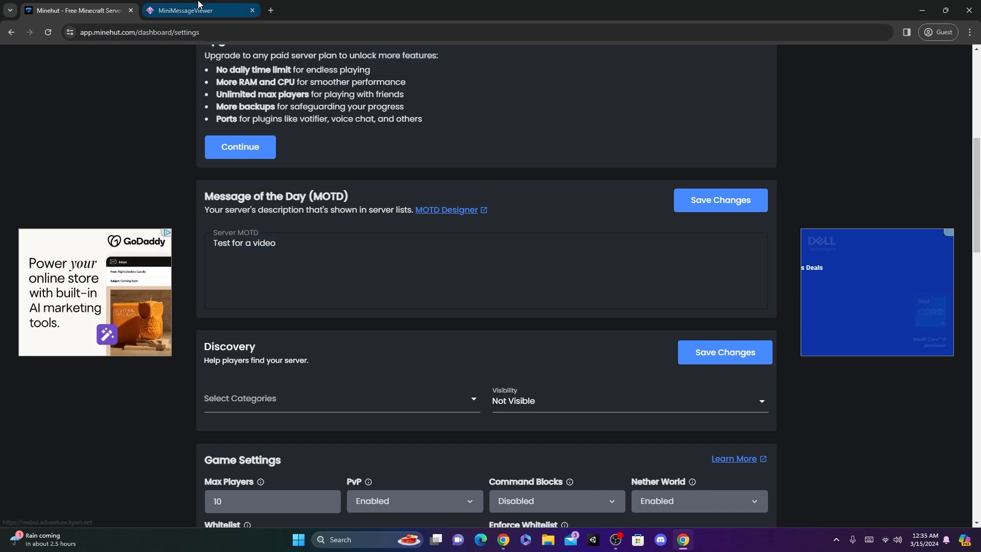
pyautogui.click(184, 10)
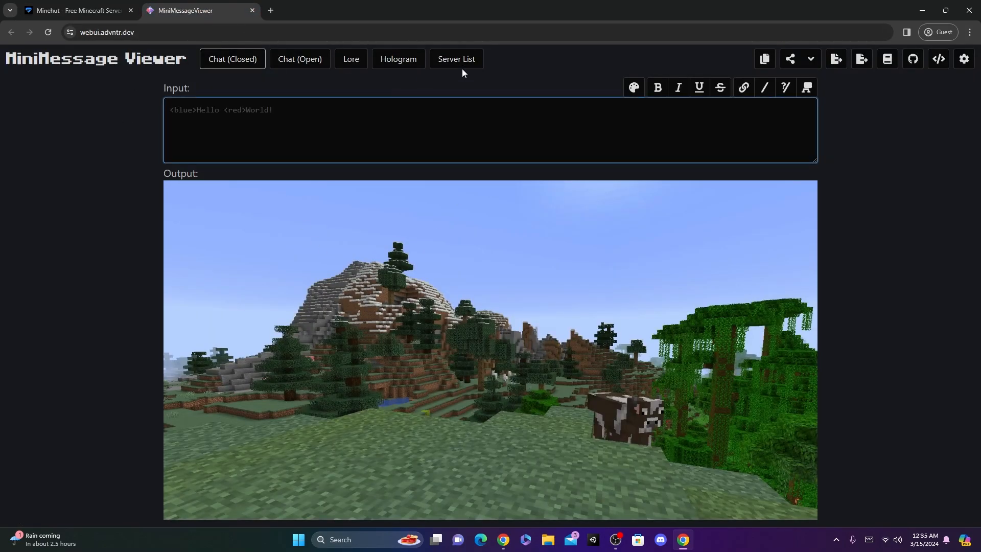
# Step: Back on the Minehut tab, begin choosing the server's Discovery category
pyautogui.click(75, 10)
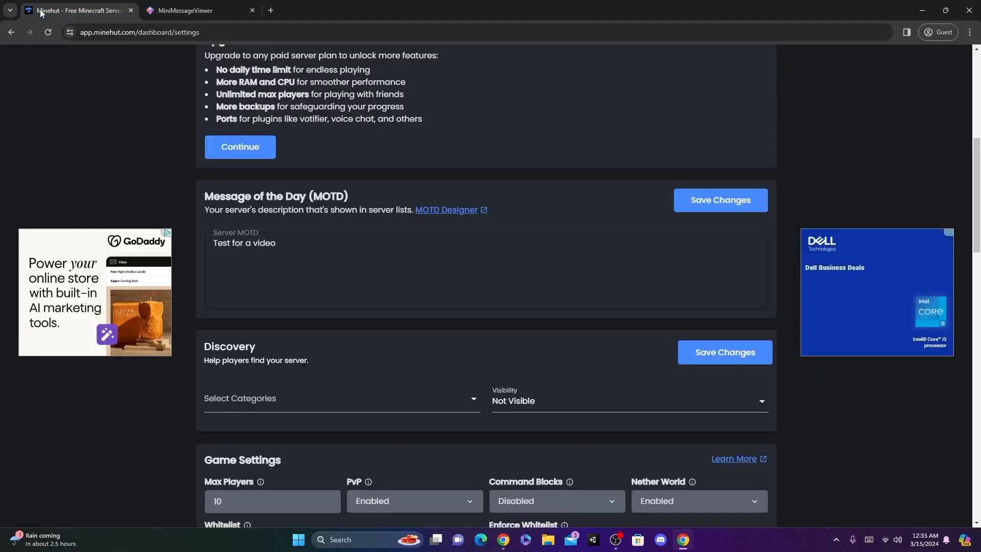
pyautogui.click(341, 397)
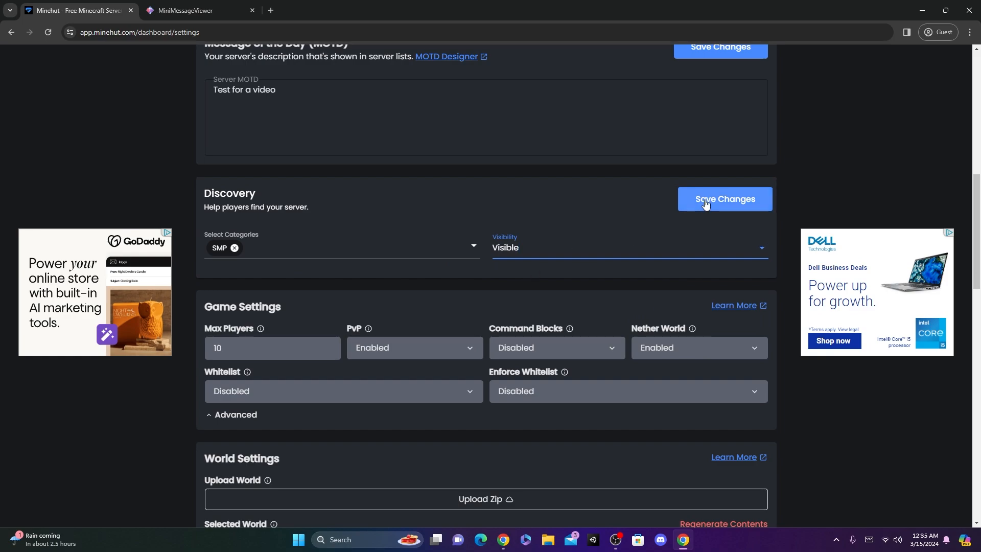
pyautogui.scroll(-3)
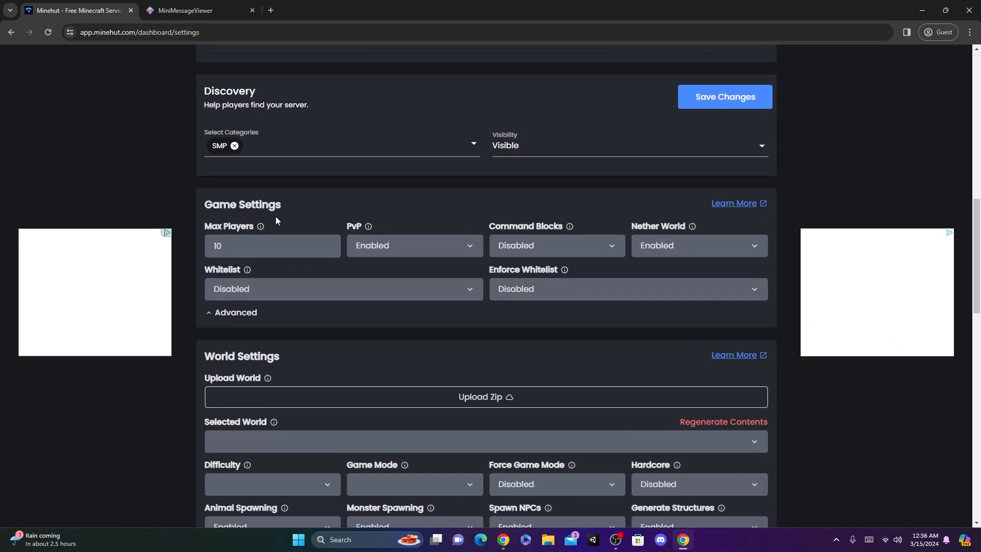
pyautogui.moveTo(250, 248)
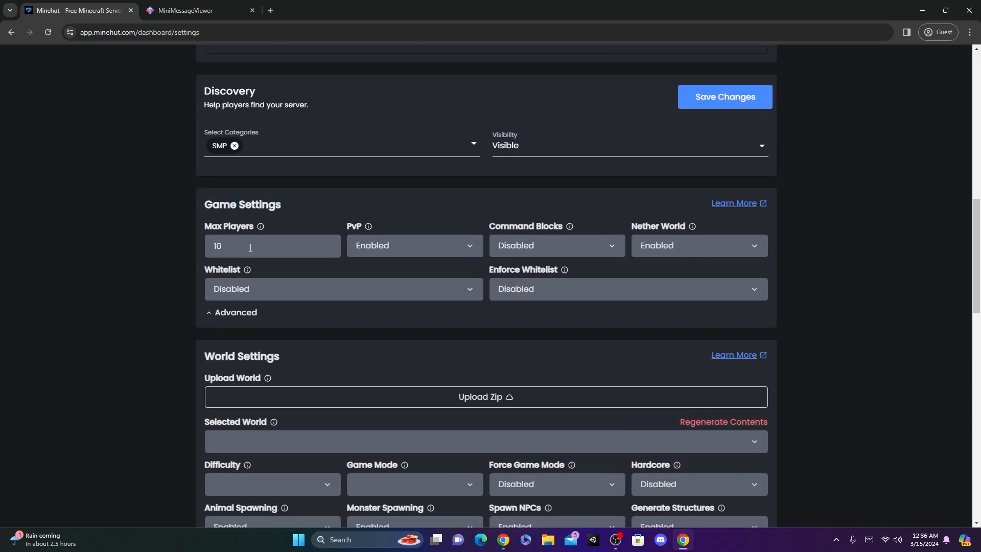
pyautogui.moveTo(359, 243)
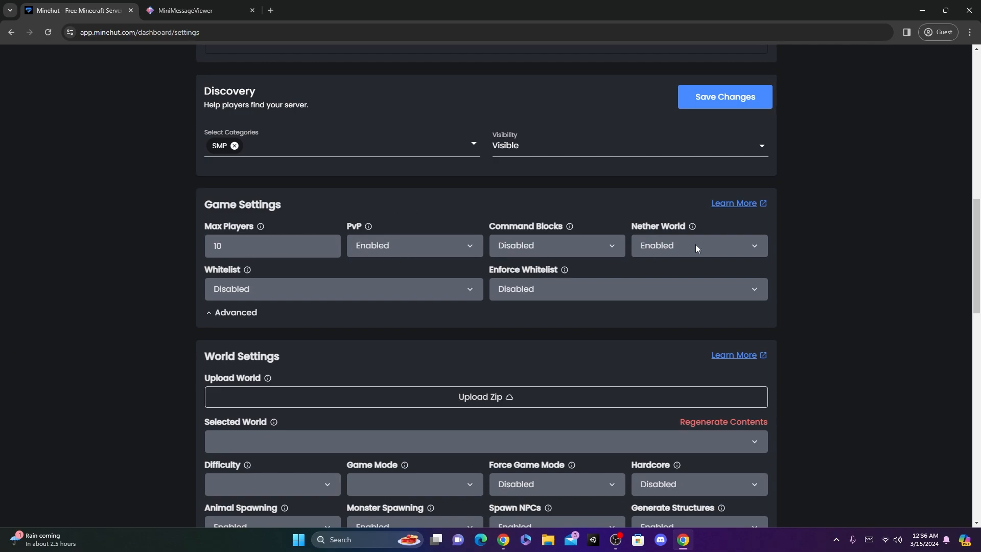
# Step: Enable Advanced game settings and scroll through the World Settings
pyautogui.click(235, 312)
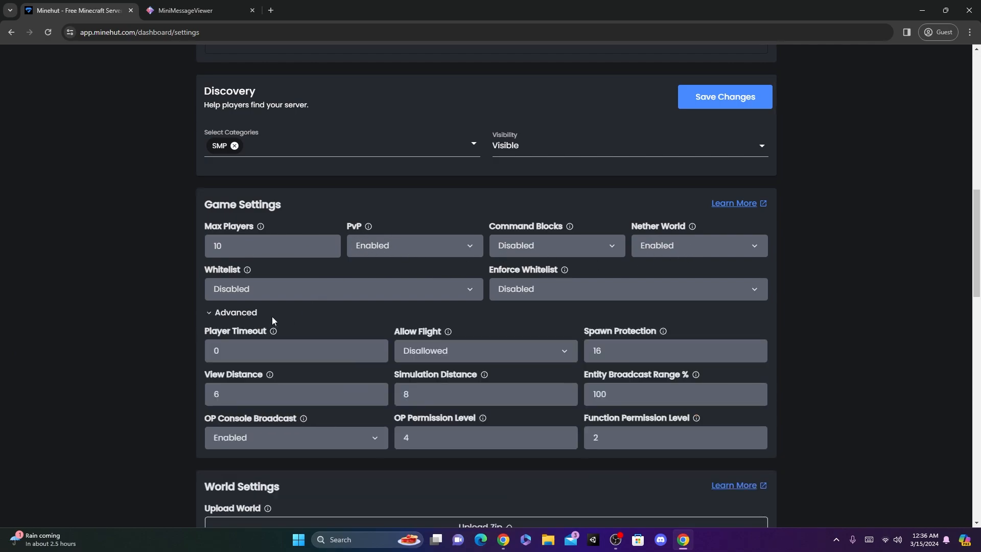
pyautogui.scroll(-3)
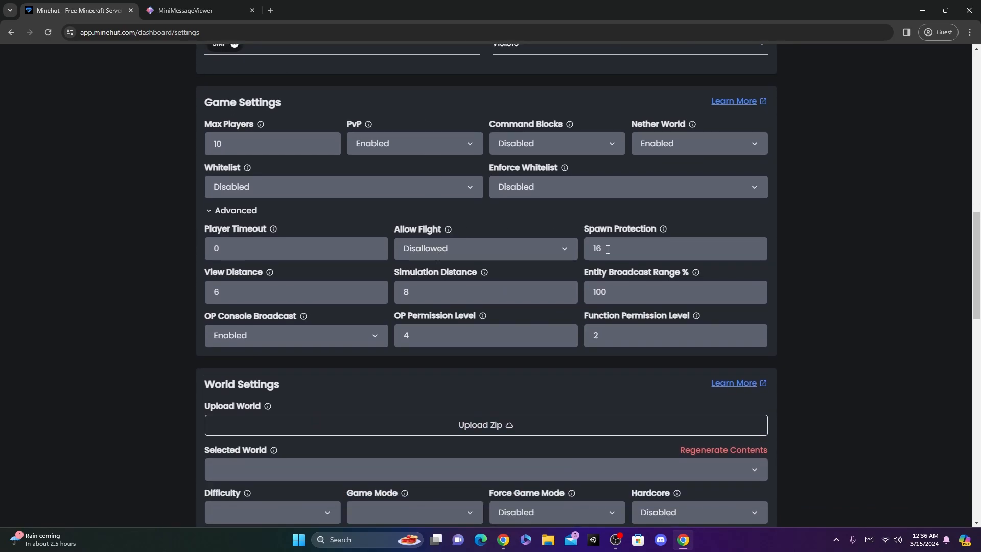
pyautogui.scroll(-3)
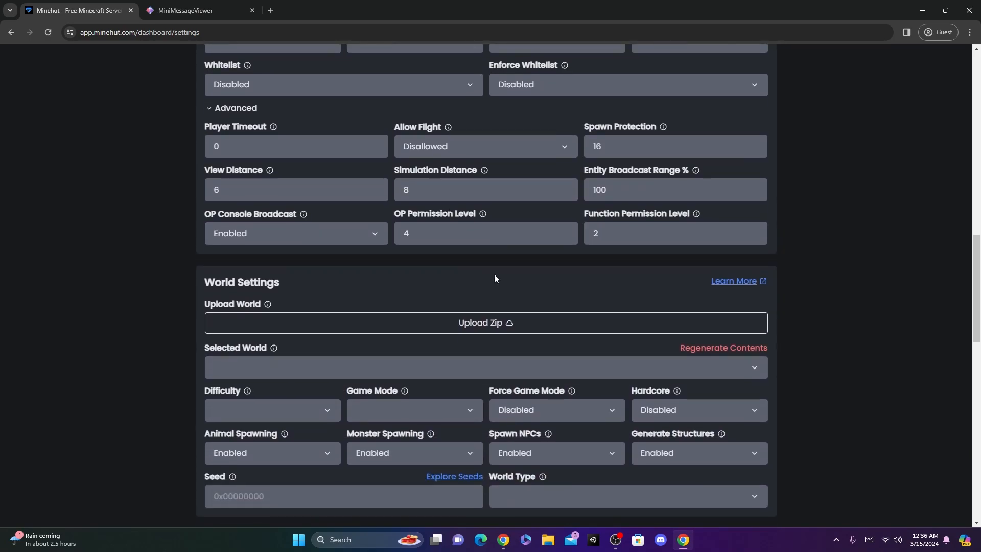
pyautogui.scroll(-3)
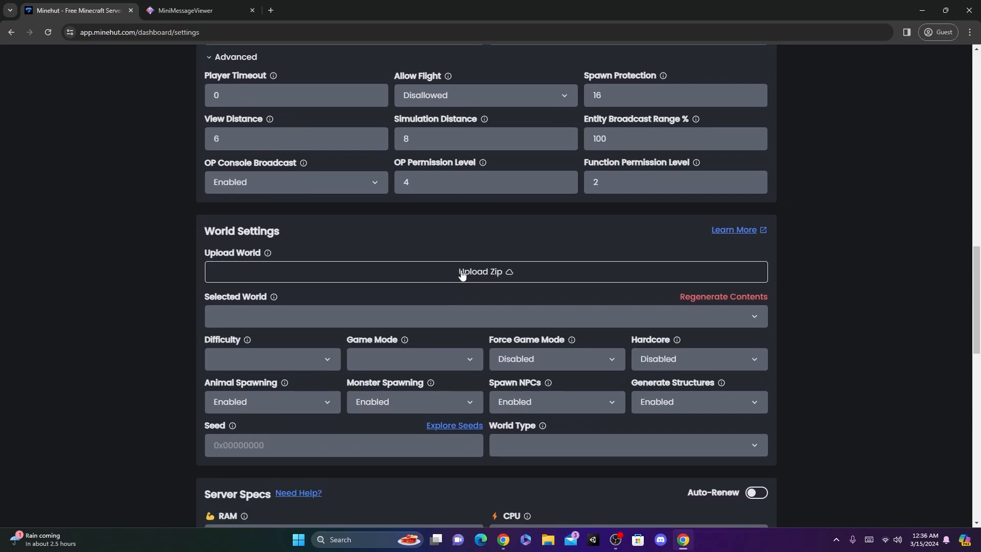
pyautogui.scroll(-3)
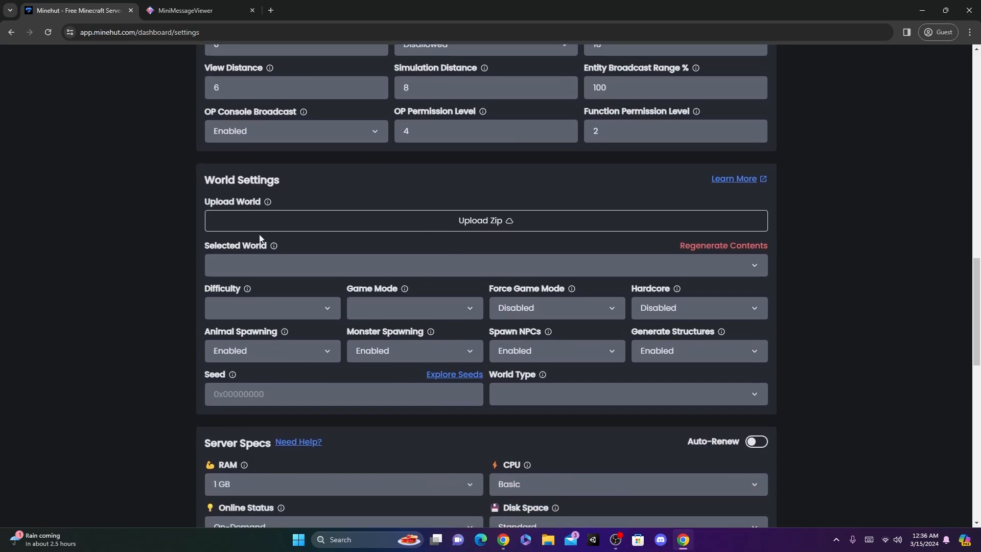
pyautogui.scroll(-3)
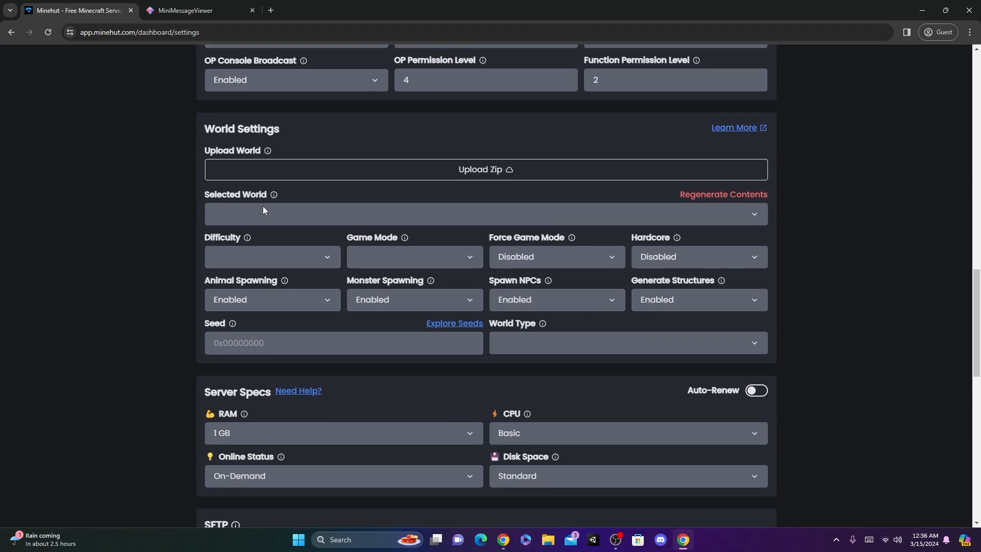
pyautogui.moveTo(411, 255)
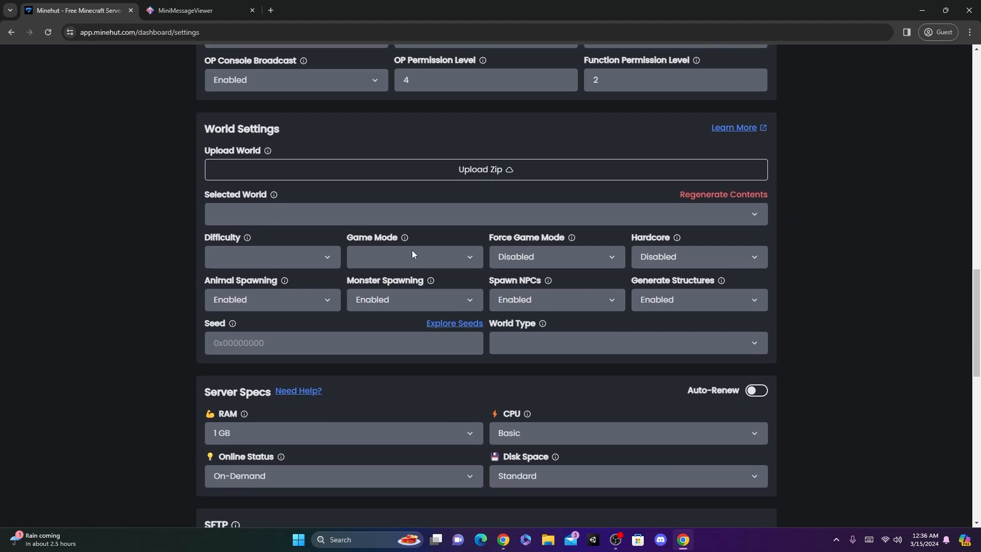
pyautogui.scroll(-3)
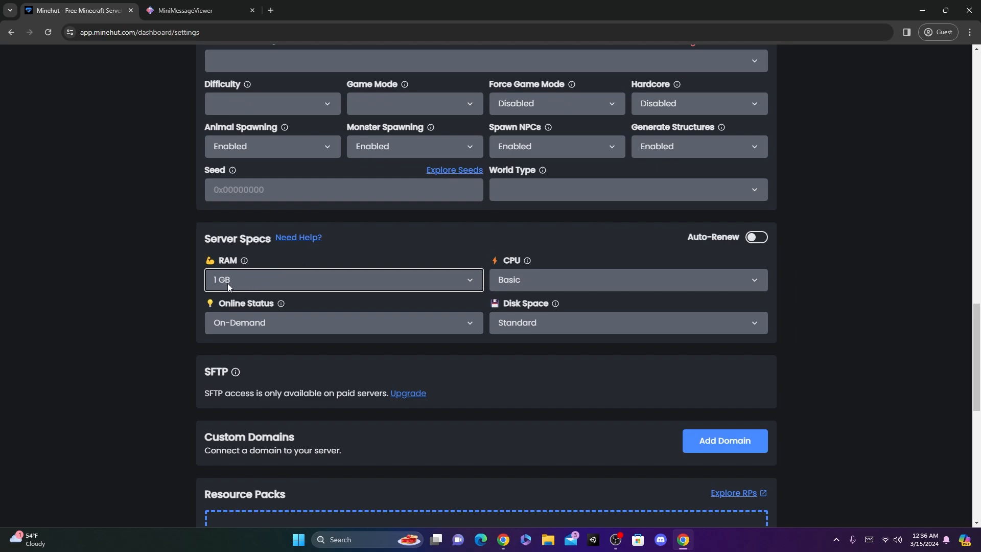
pyautogui.scroll(-3)
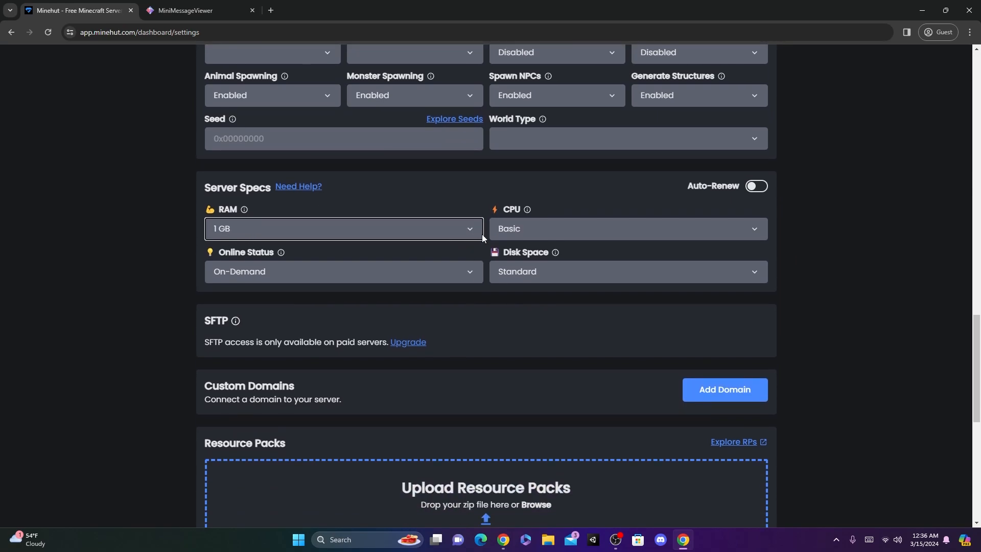
pyautogui.scroll(-3)
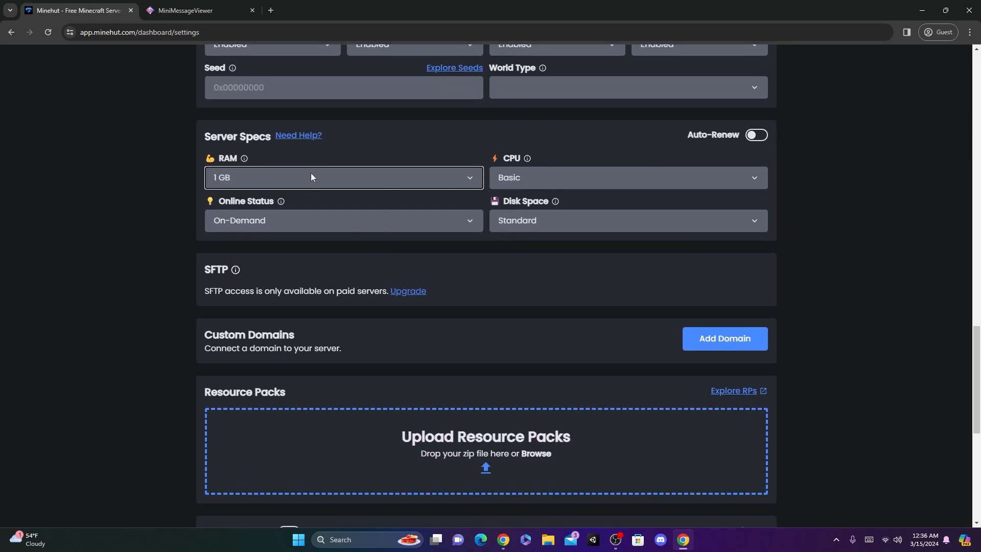
pyautogui.click(343, 177)
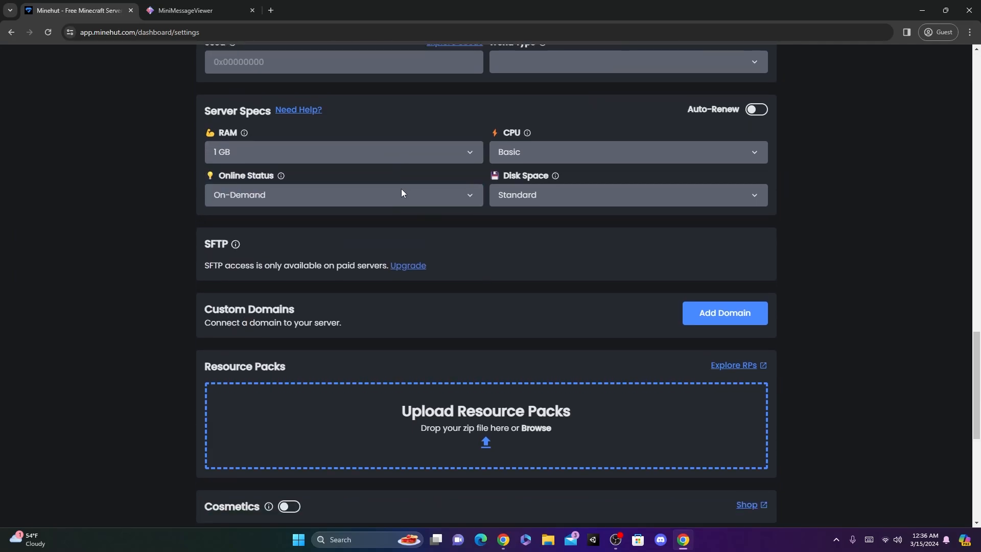
pyautogui.scroll(-3)
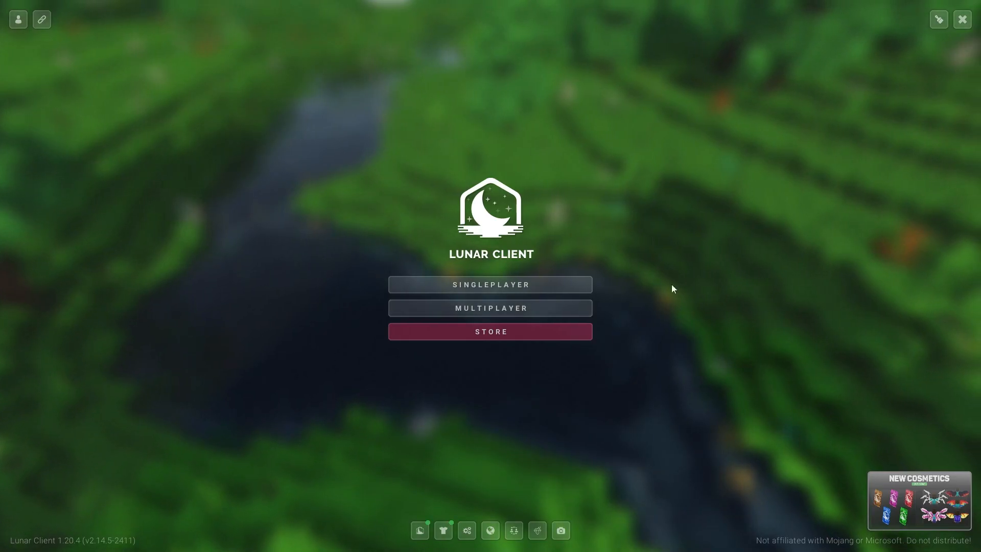
# Step: Open Multiplayer Direct Connection for Minebender9.minehut.gg
pyautogui.click(490, 307)
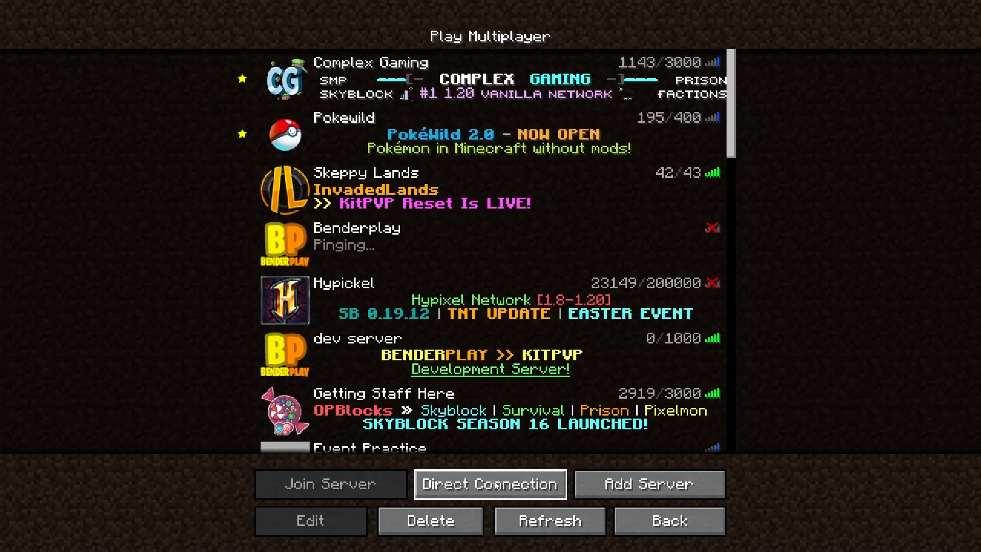
pyautogui.click(488, 484)
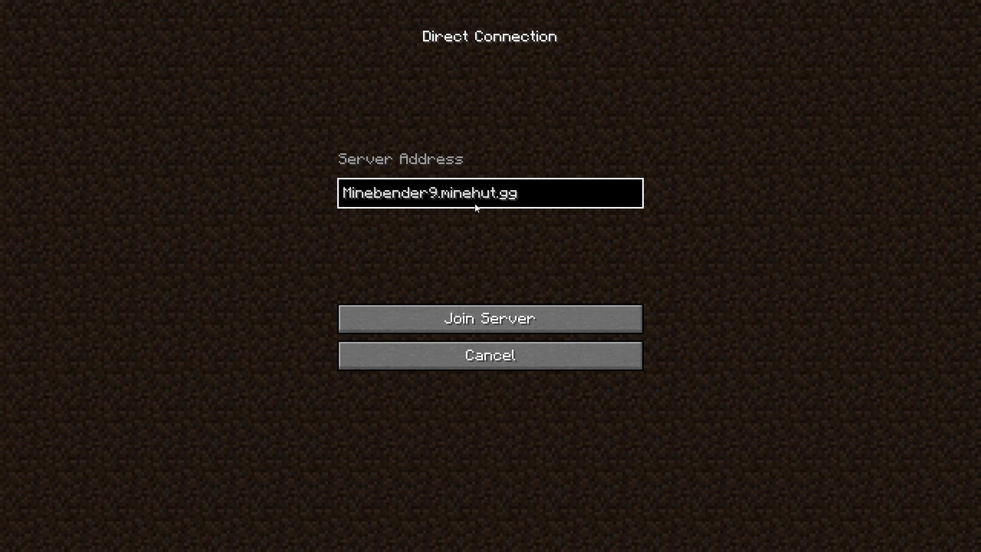
# Step: Join the Minebender9 server and start typing a /gamemode command
pyautogui.click(489, 319)
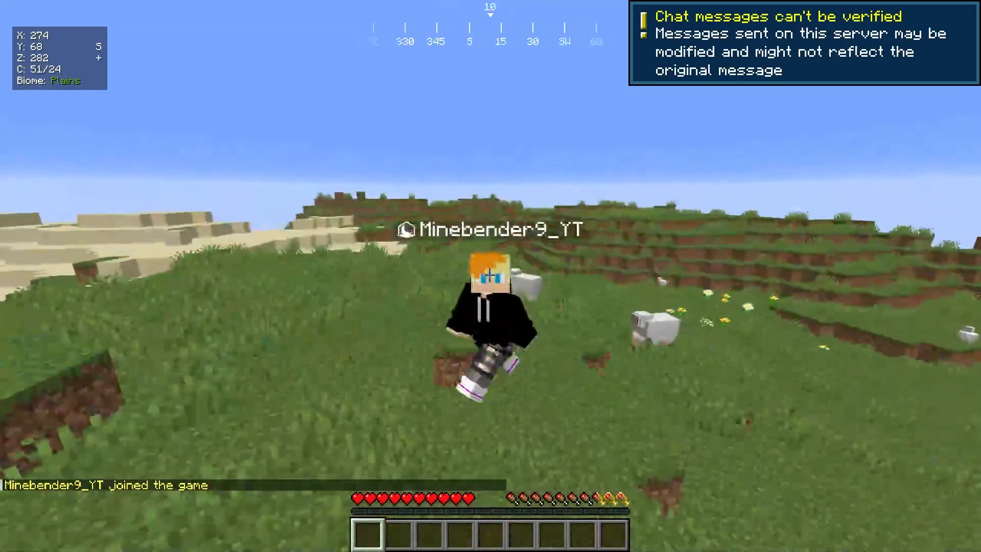
pyautogui.moveTo(490, 275)
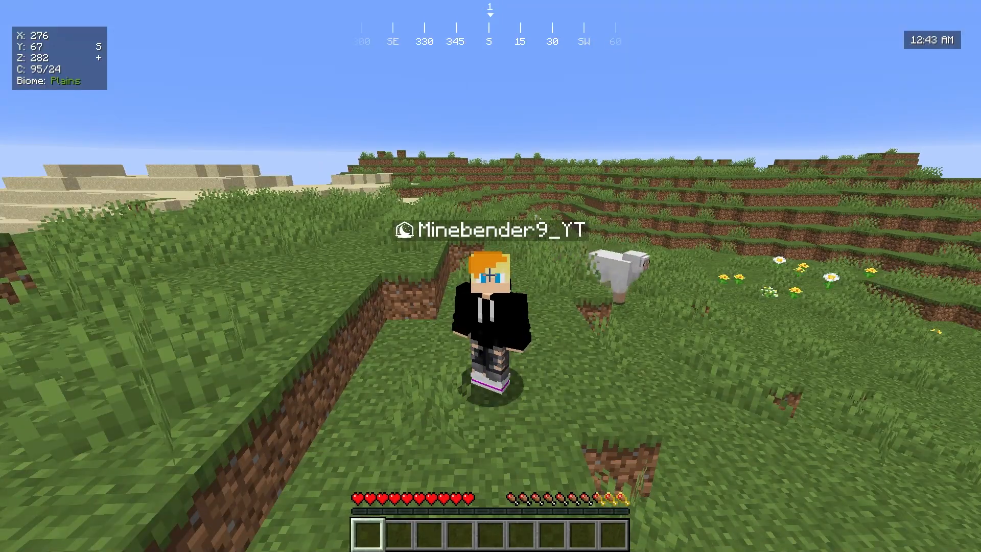
pyautogui.write('/gamemod')
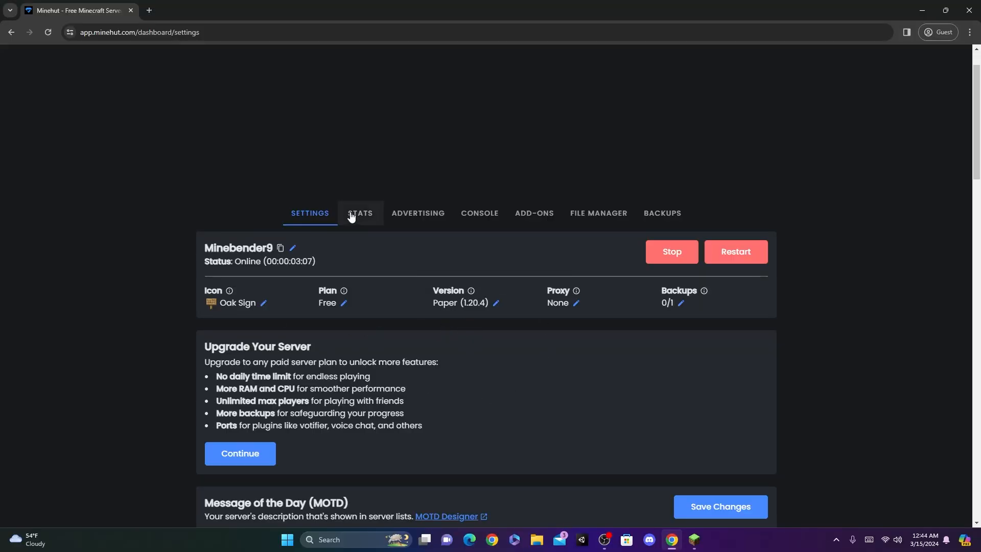
# Step: In the server's console, enter an op command for the player Min..
pyautogui.click(479, 212)
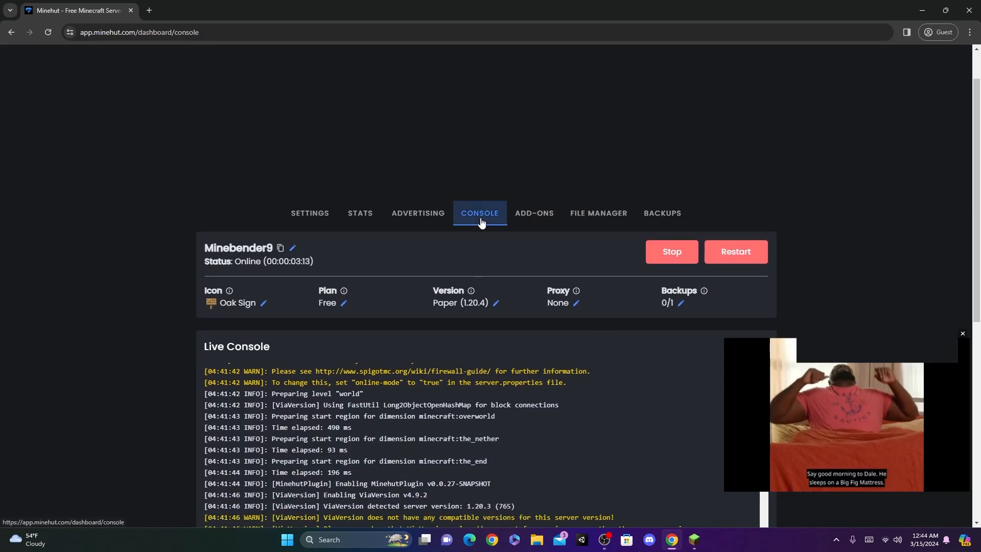
pyautogui.scroll(-3)
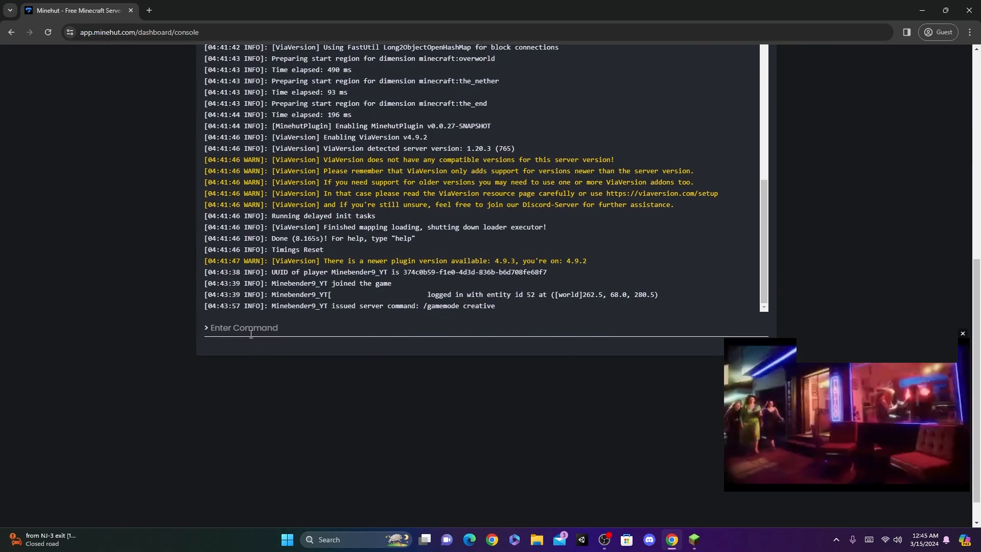
pyautogui.write('op')
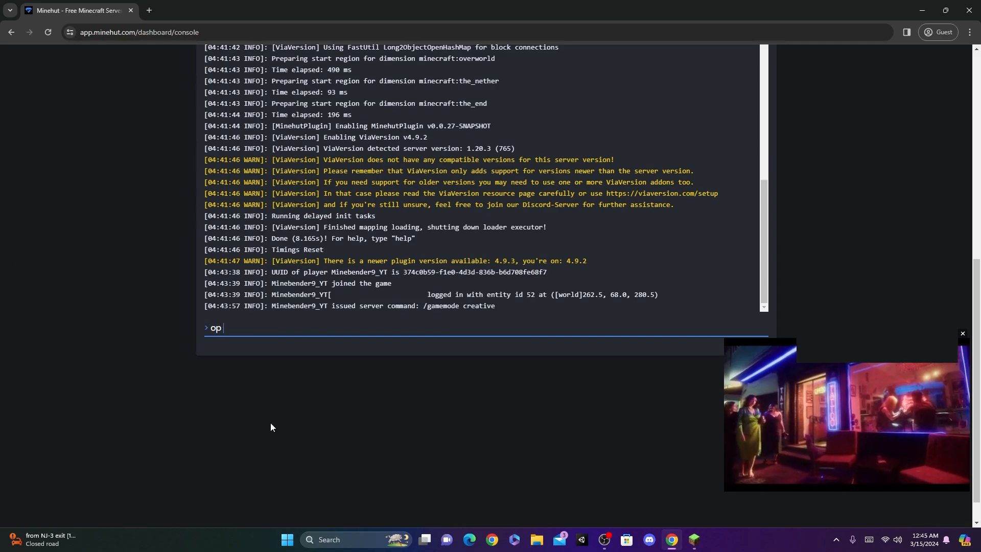
pyautogui.write('Min')
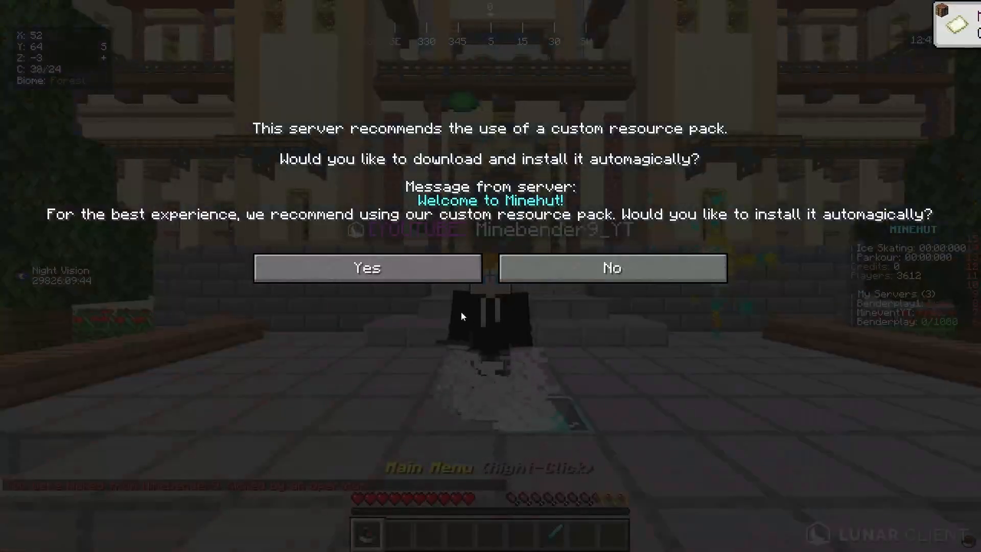
pyautogui.click(612, 267)
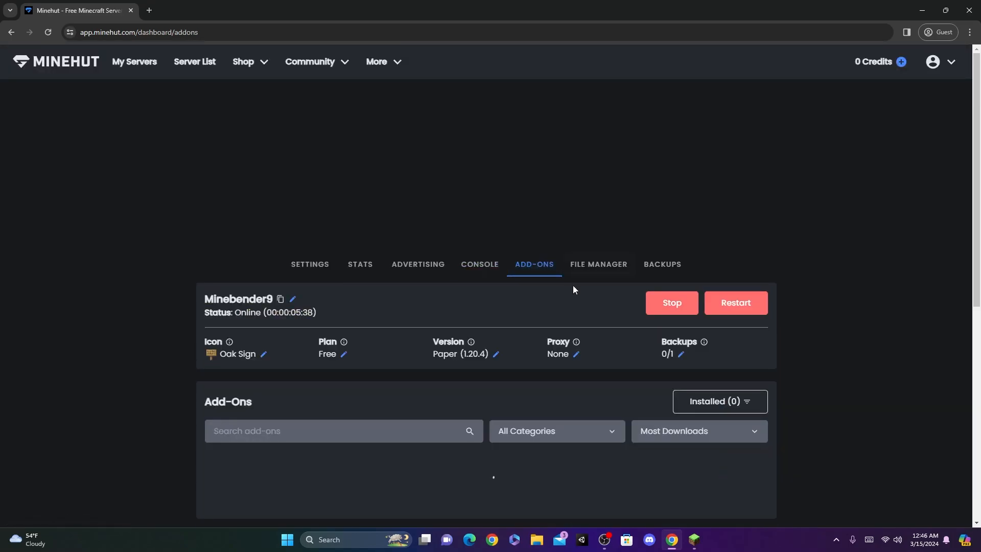
# Step: Open the Add-Ons list on the Minebender9 server dashboard
pyautogui.click(596, 264)
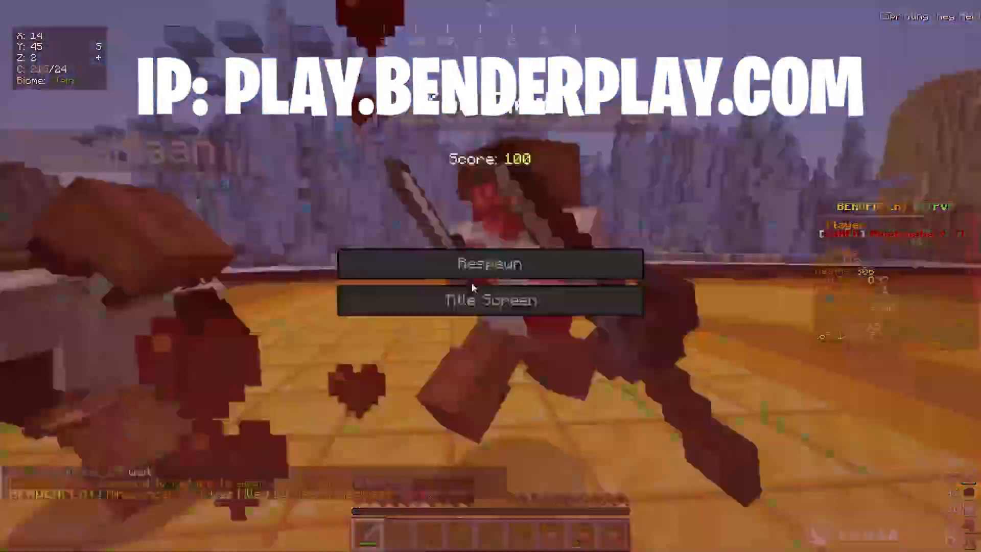
pyautogui.click(489, 263)
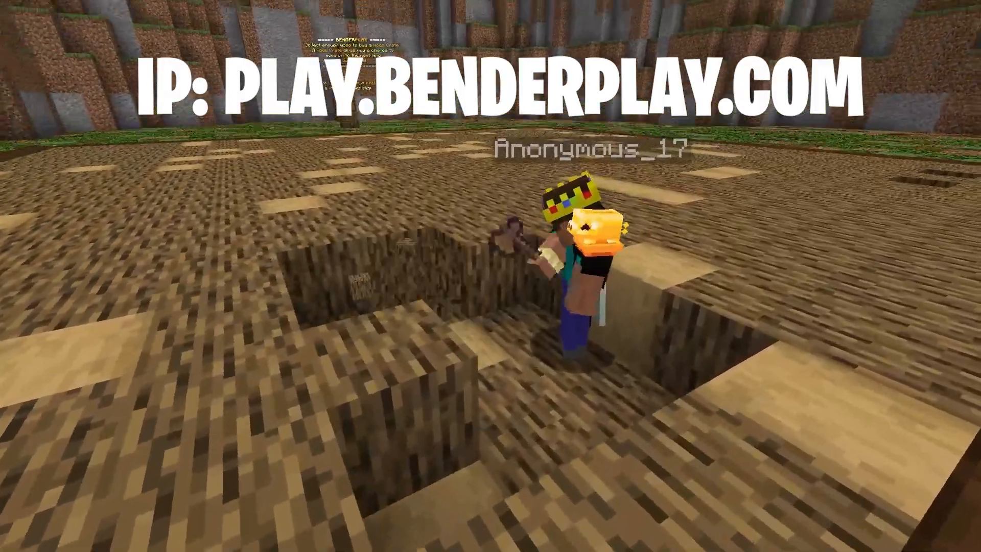